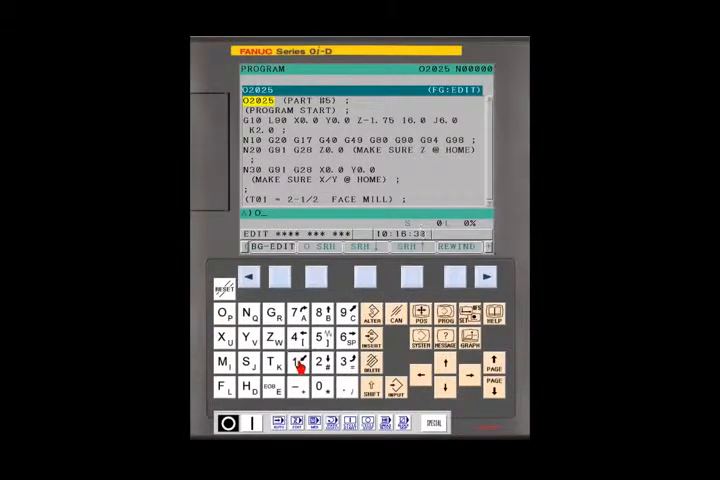
- Show the READ soft keys (F NAME / O SET / EXEC) for program O0001 in EDIT mode
{"action": "left_click", "coordinate": [300, 360]}
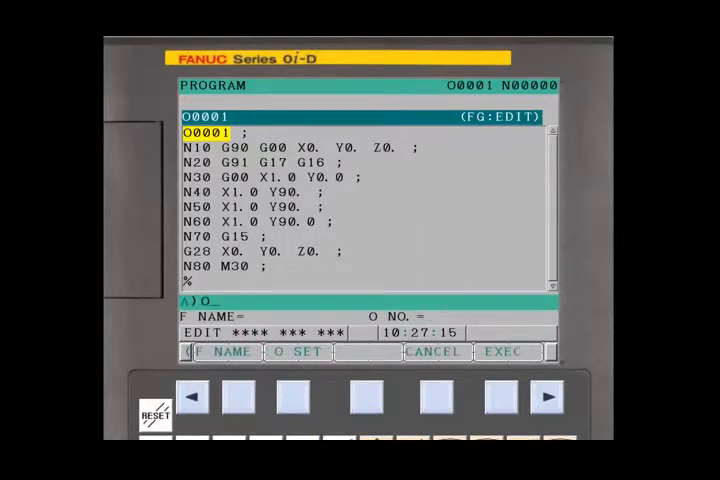
- Key in O2025 and assign it as the incoming program number via O SET
{"action": "type", "text": "2025"}
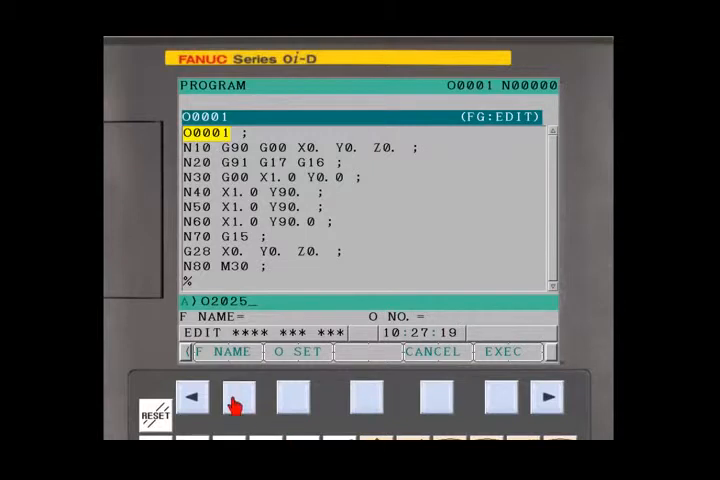
{"action": "left_click", "coordinate": [510, 352]}
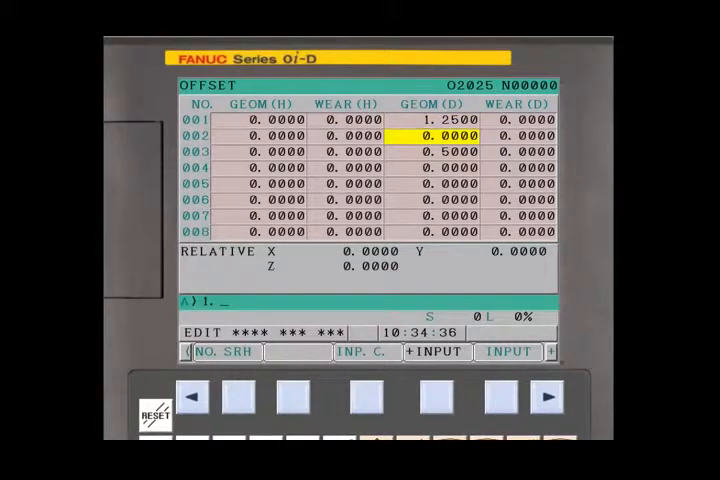
- Enter 1.0000 as the GEOM(D) diameter offset for tool 002 and return to the offset options
{"action": "left_click", "coordinate": [436, 352]}
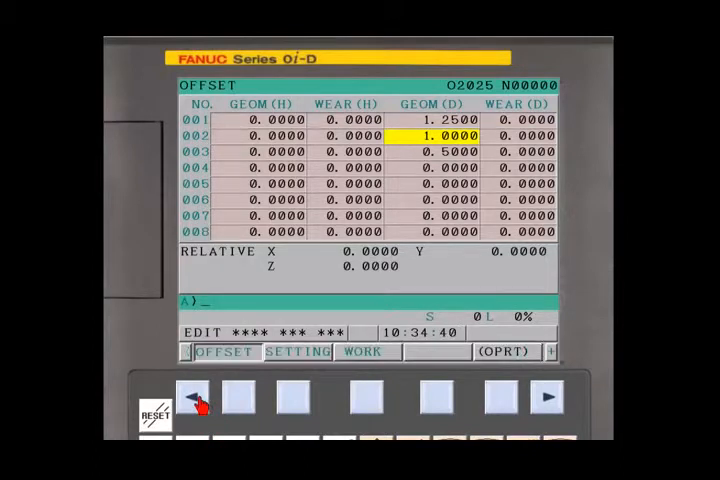
{"action": "left_click", "coordinate": [366, 352]}
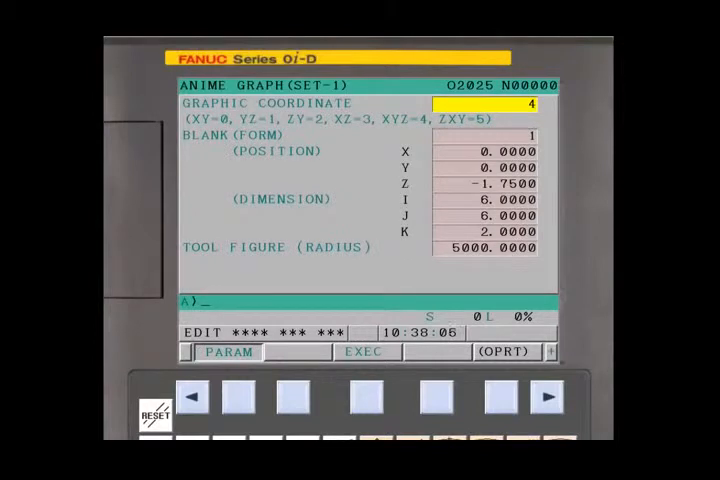
- Run the 3D blank animation, rewind it, and page down through program O2025's listing
{"action": "left_click", "coordinate": [366, 352]}
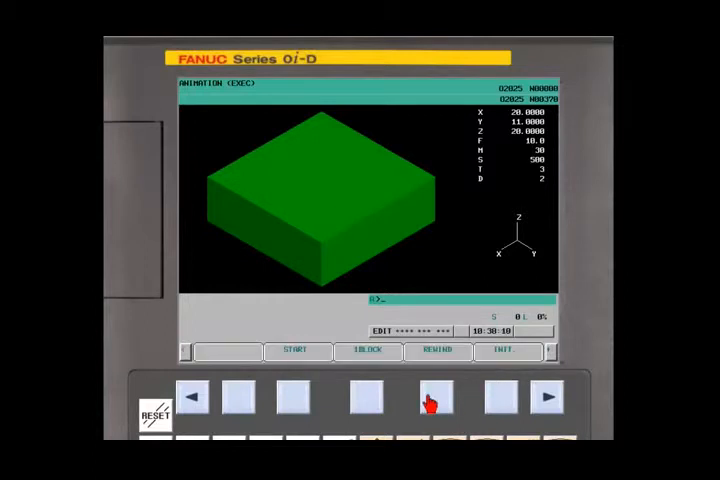
{"action": "left_click", "coordinate": [296, 352]}
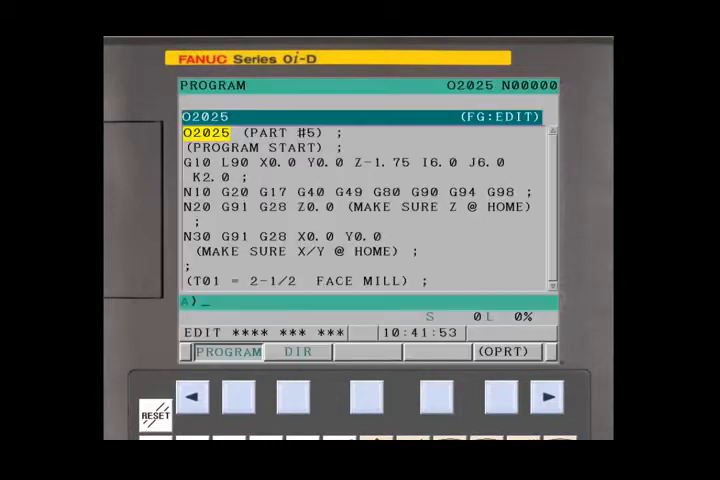
{"action": "scroll", "scroll_direction": "down", "scroll_amount": 3}
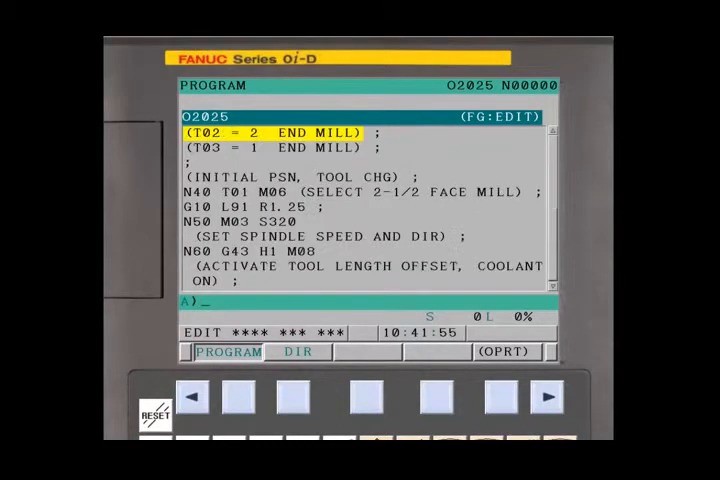